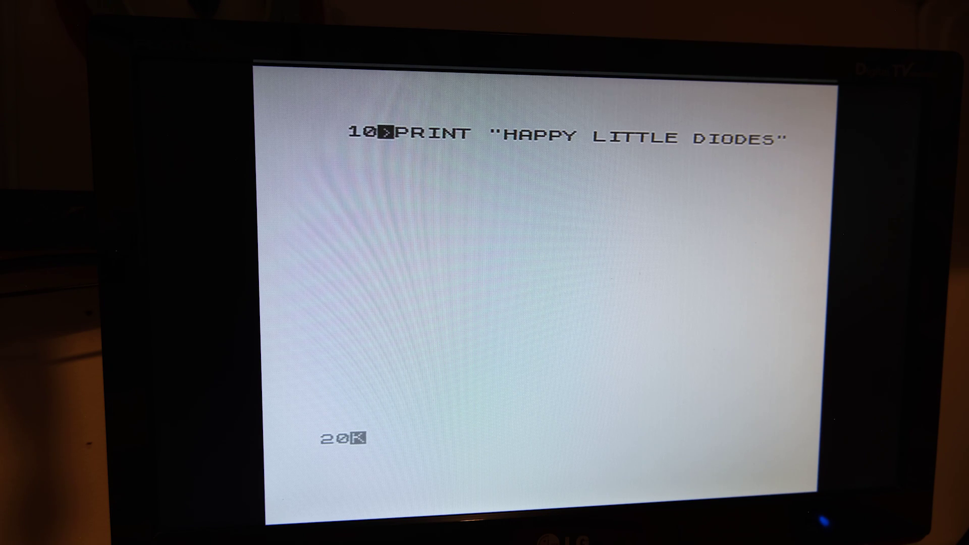
Run the two-line program so HAPPY LITTLE DIODES prints repeatedly down the screen.
key("Return")
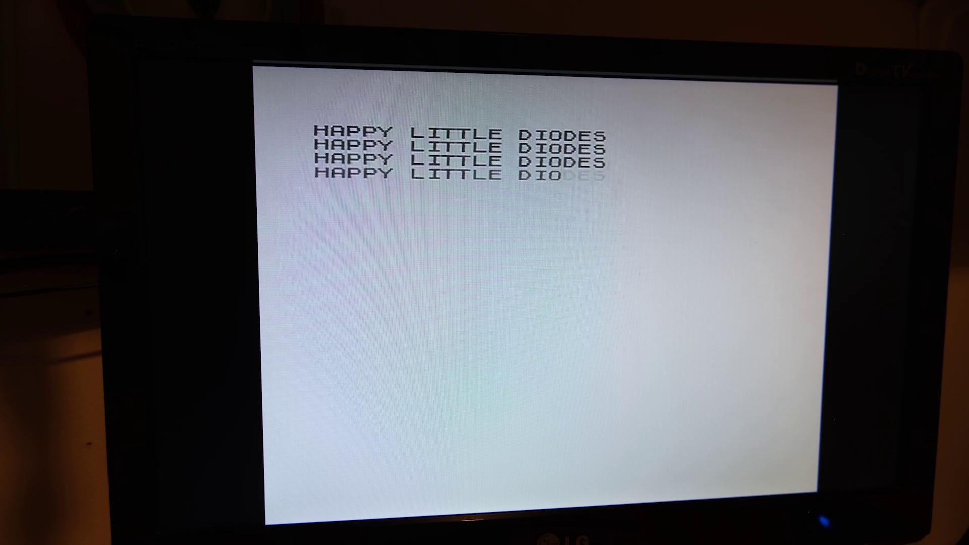